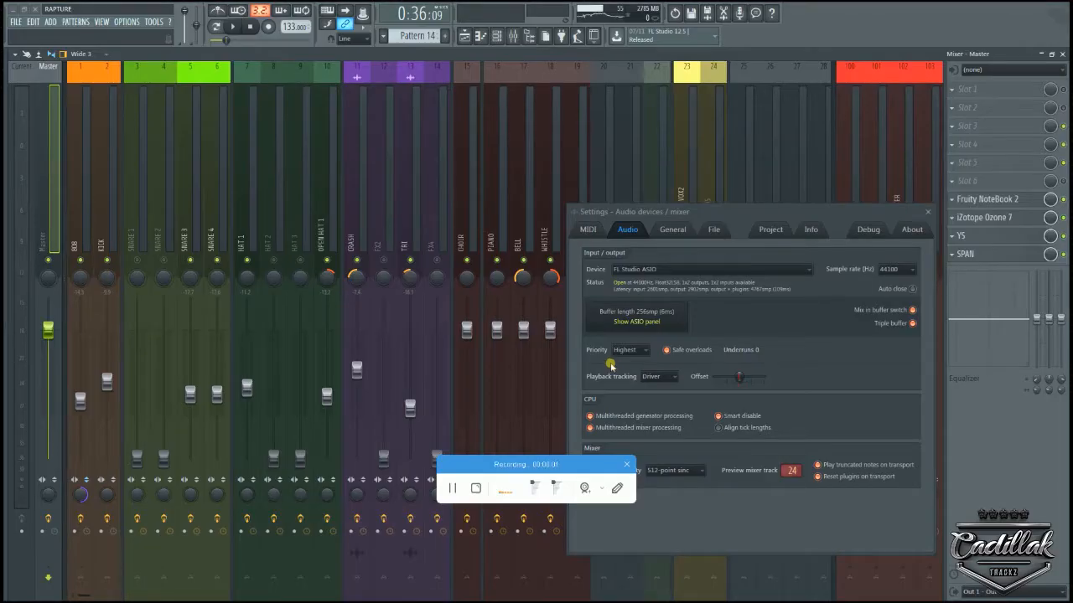
Bring the song's playlist into view and start playback to audition it
{"action": "left_click", "coordinate": [627, 464]}
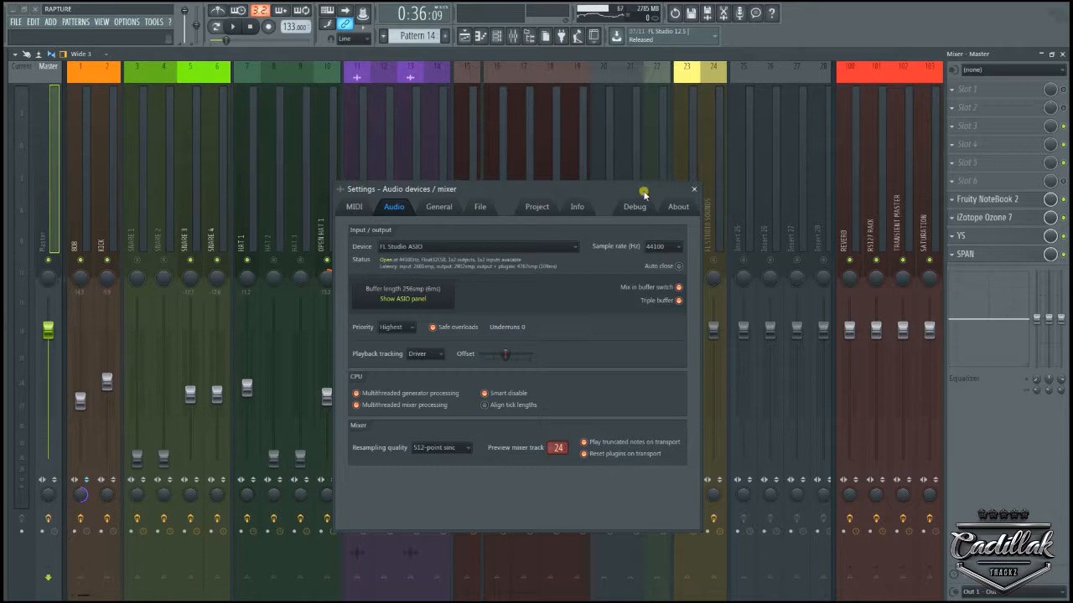
{"action": "mouse_move", "coordinate": [403, 299]}
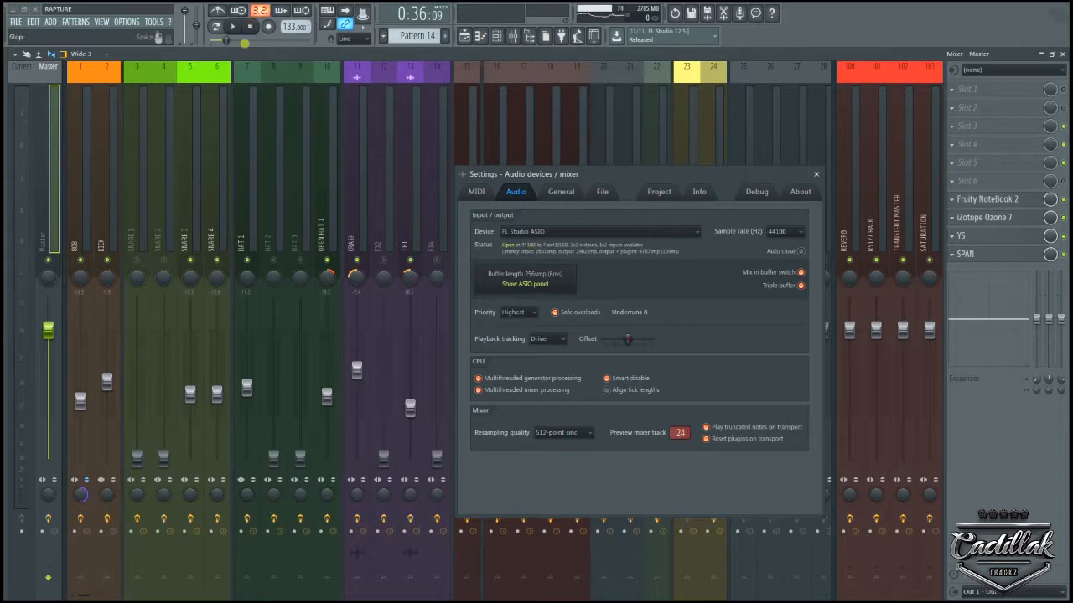
{"action": "left_click", "coordinate": [464, 39]}
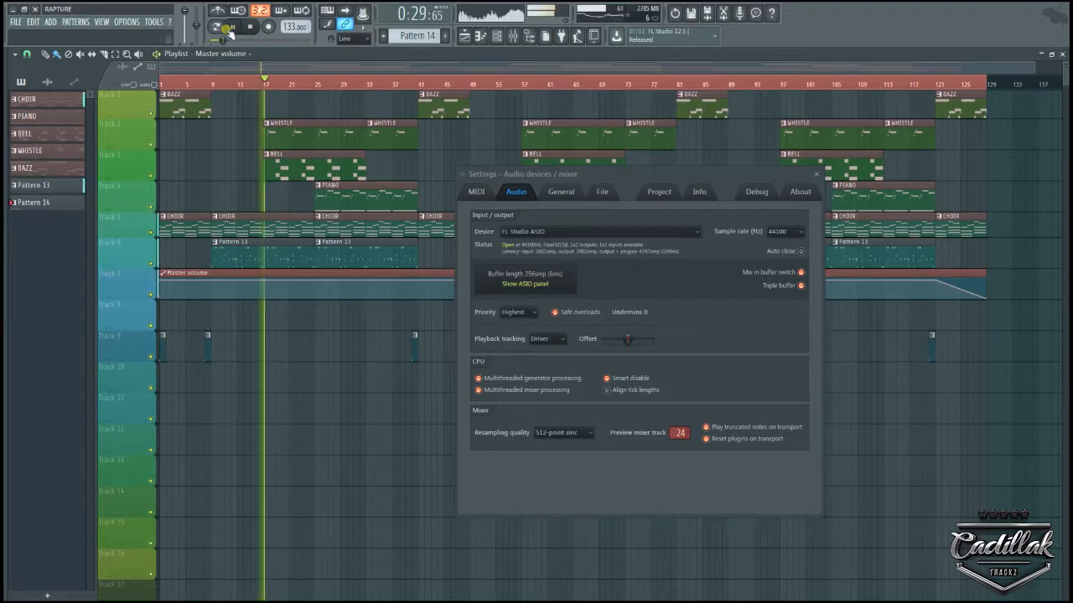
{"action": "left_click", "coordinate": [233, 26]}
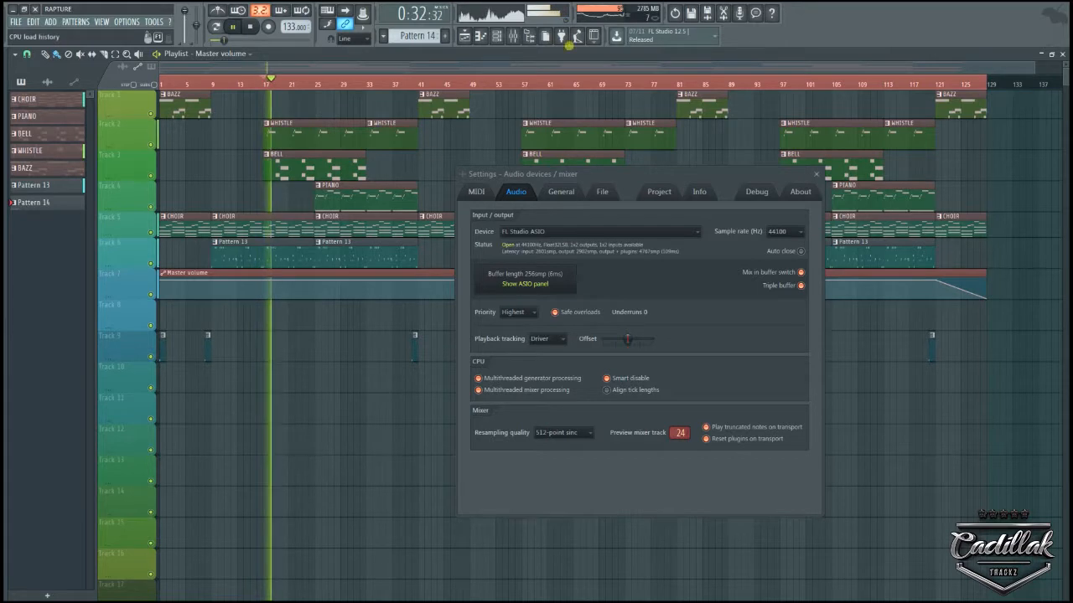
{"action": "left_click", "coordinate": [249, 28]}
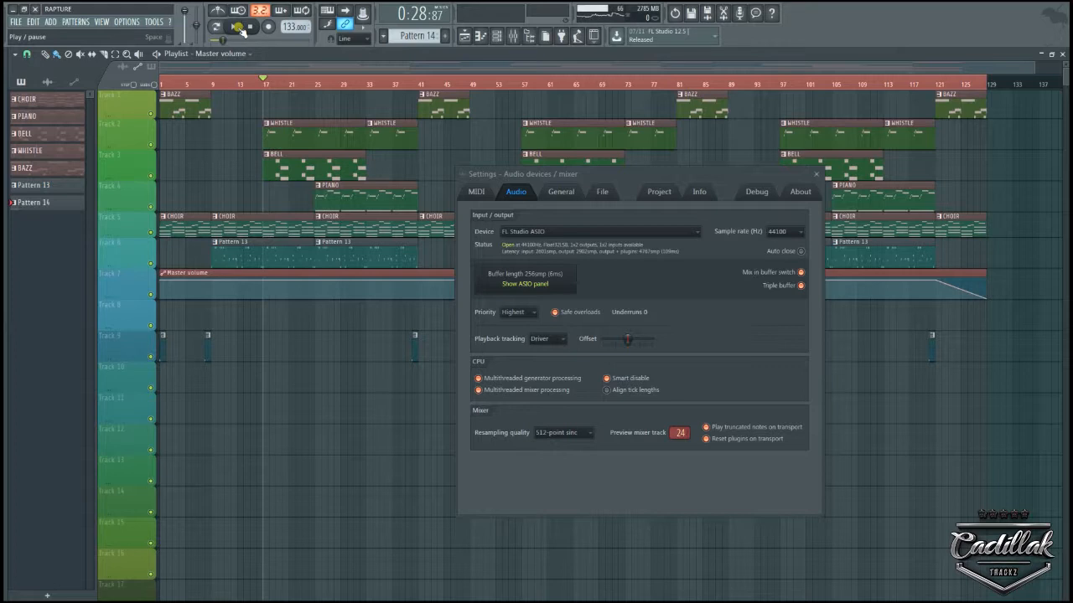
Stop playback and move the play position further into the song
{"action": "left_click", "coordinate": [216, 27]}
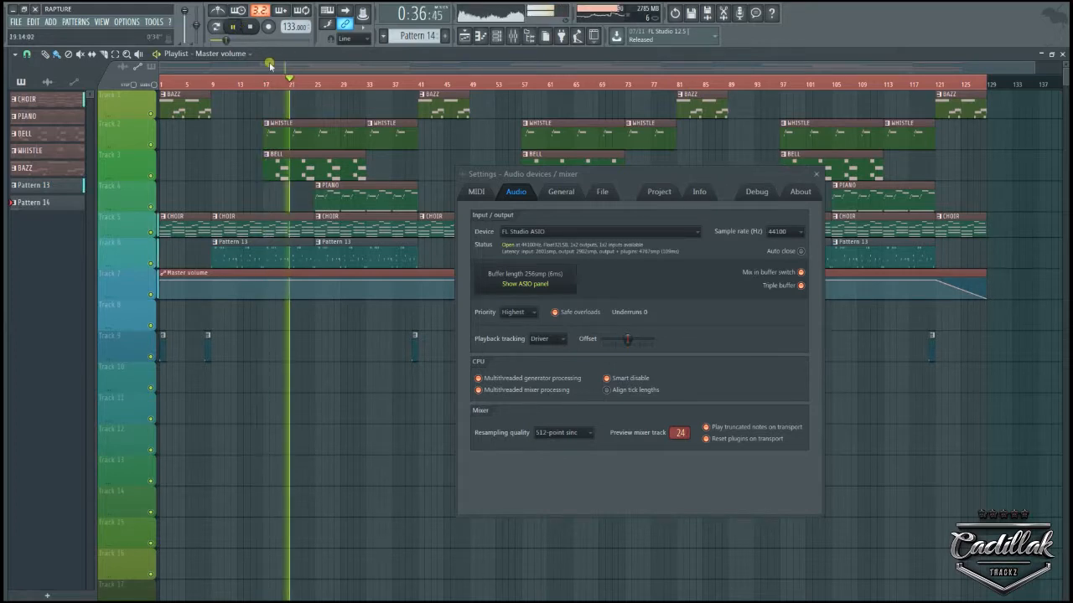
{"action": "left_click", "coordinate": [226, 84]}
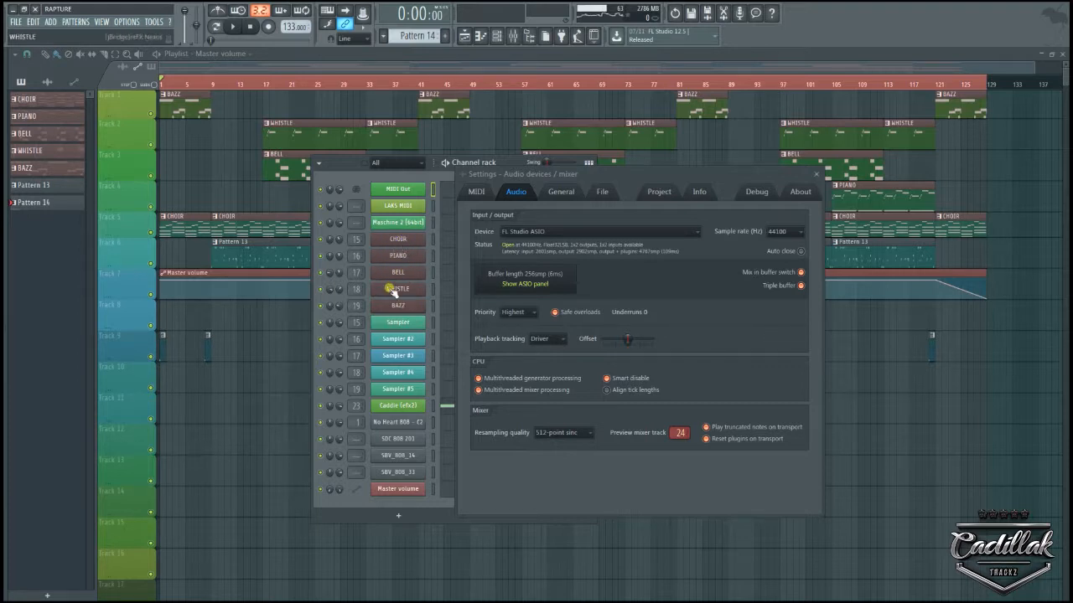
{"action": "left_click", "coordinate": [397, 305]}
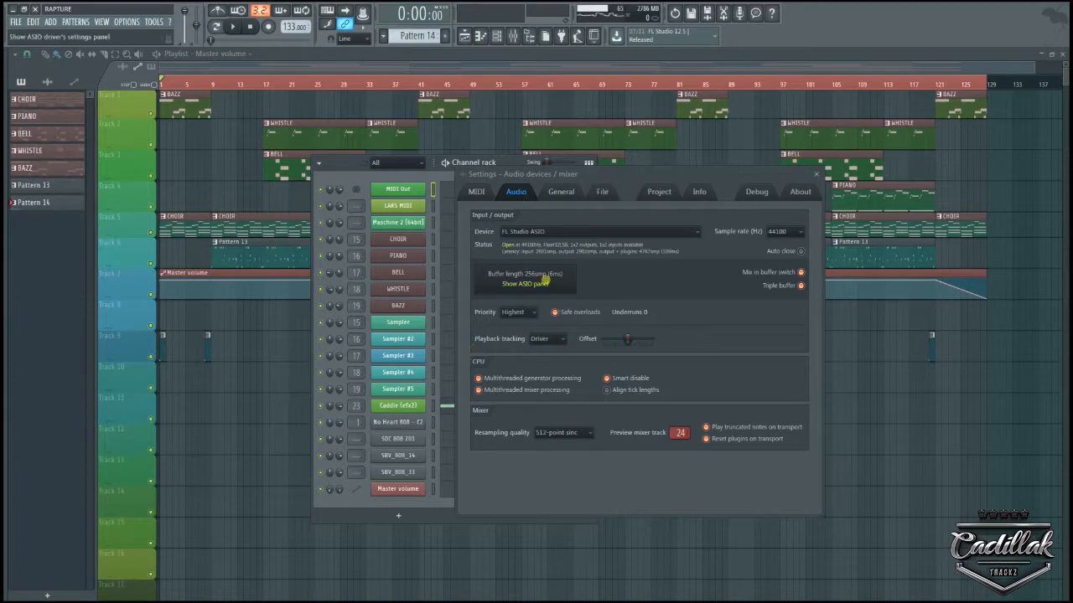
{"action": "mouse_move", "coordinate": [640, 177]}
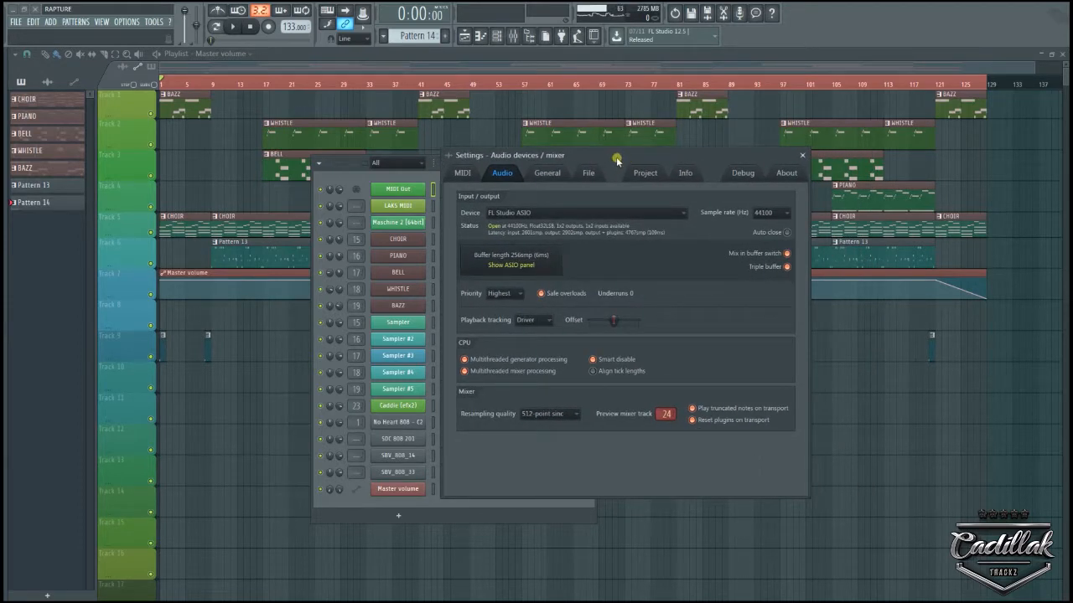
{"action": "mouse_move", "coordinate": [508, 328]}
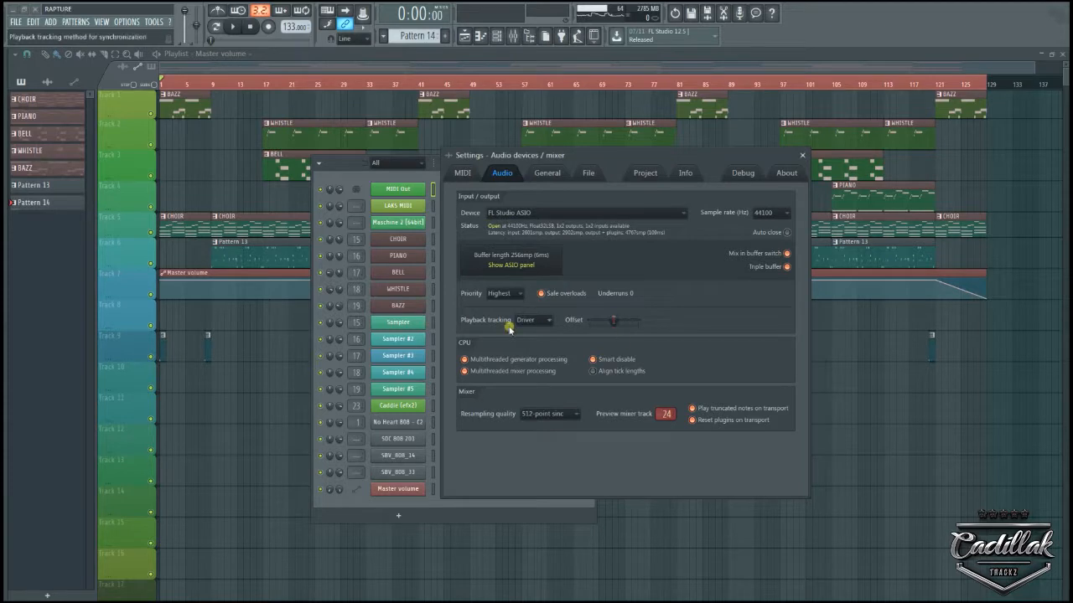
{"action": "mouse_move", "coordinate": [503, 327]}
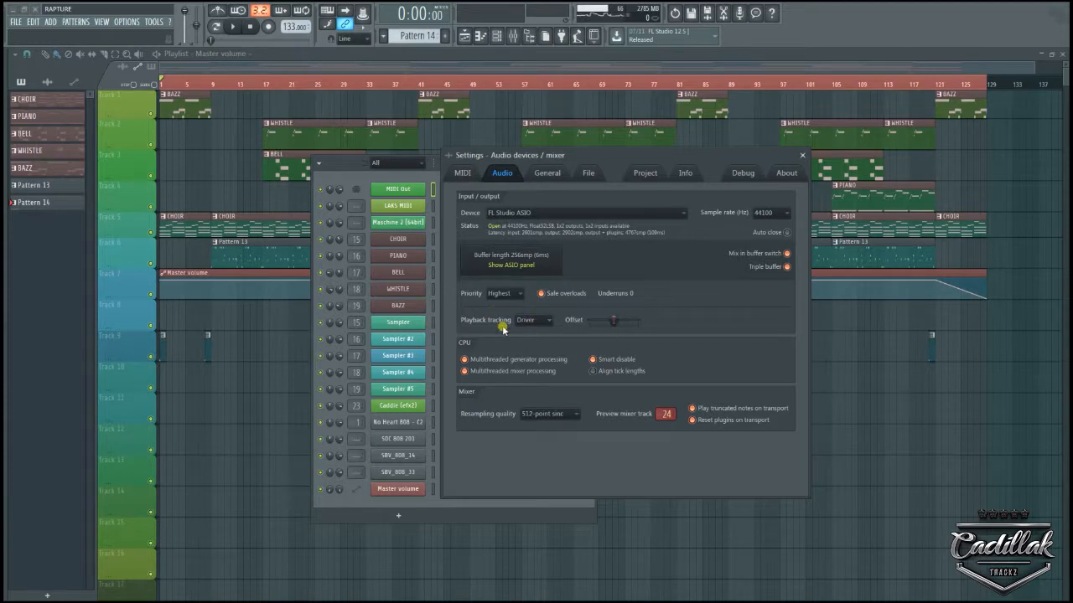
{"action": "mouse_move", "coordinate": [523, 283]}
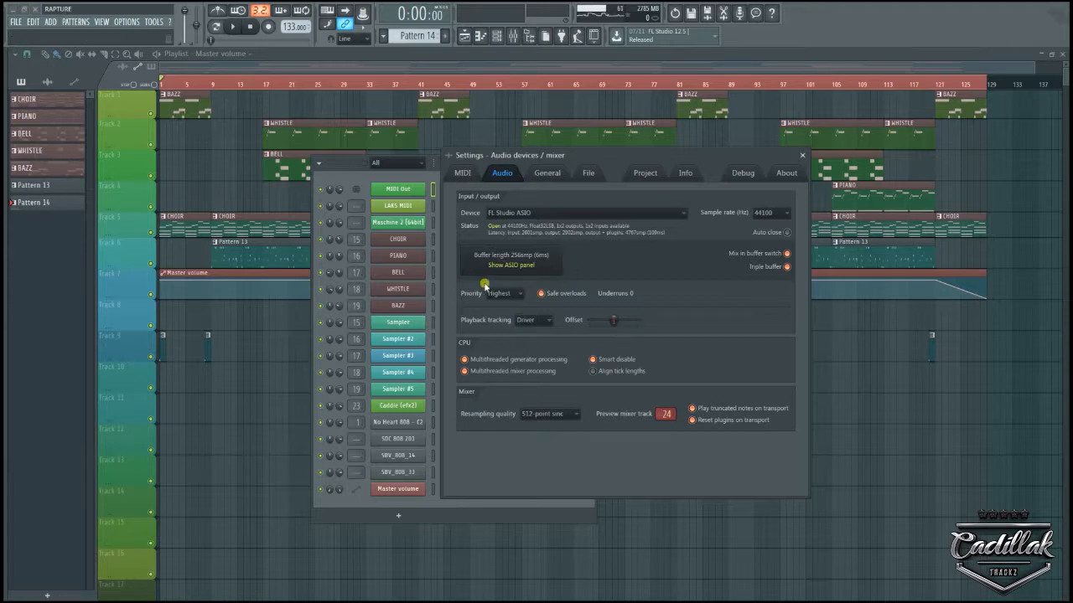
{"action": "mouse_move", "coordinate": [526, 243]}
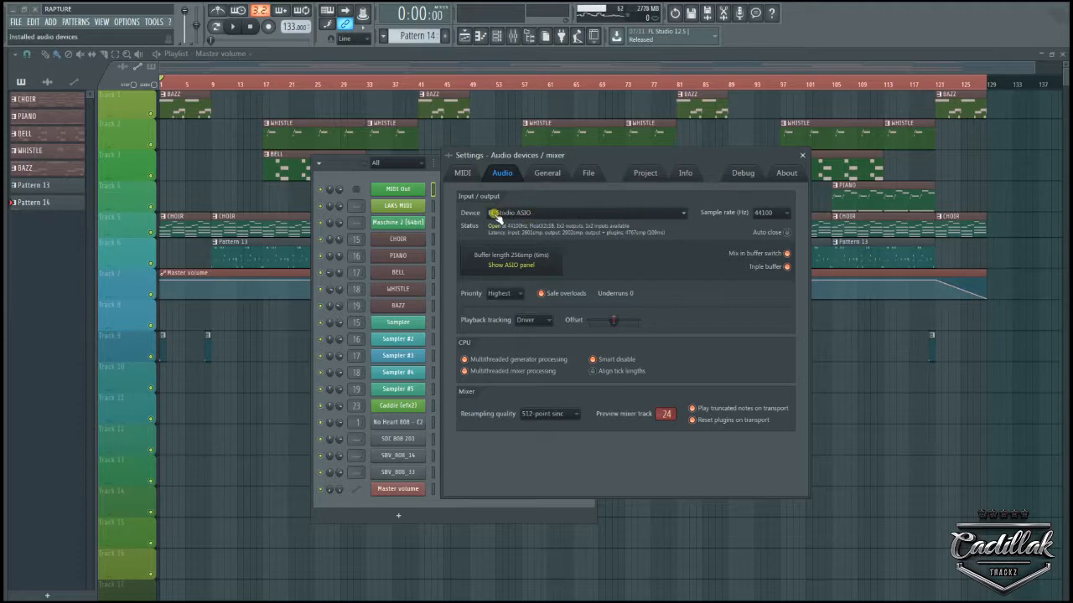
{"action": "left_click", "coordinate": [578, 212]}
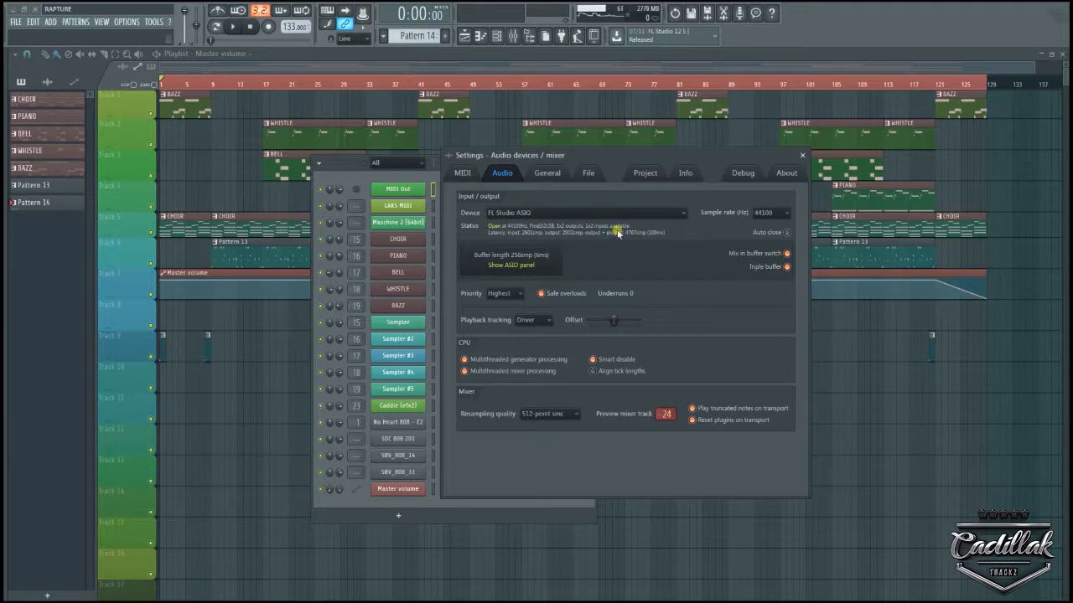
{"action": "mouse_move", "coordinate": [530, 222]}
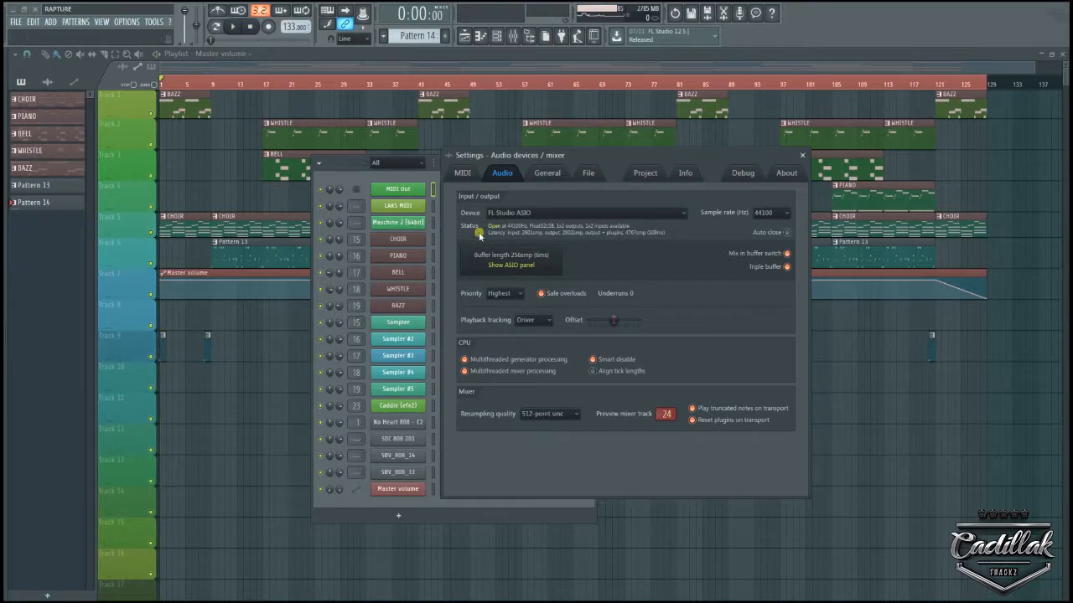
Set the ASIO buffer size to 1024 samples in the driver panel and play the song
{"action": "left_click", "coordinate": [509, 265]}
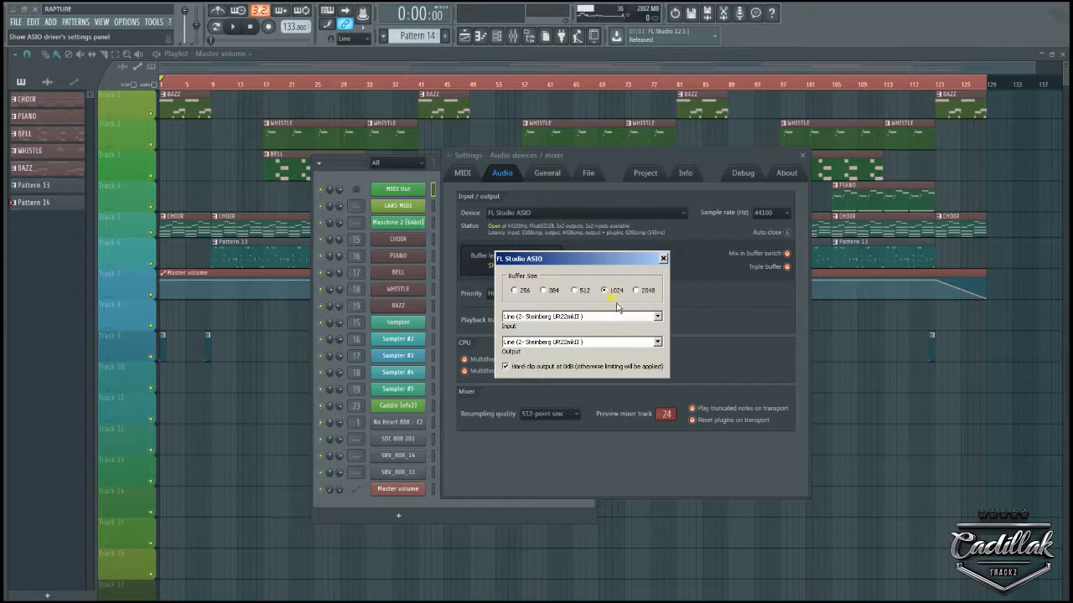
{"action": "left_click", "coordinate": [663, 258]}
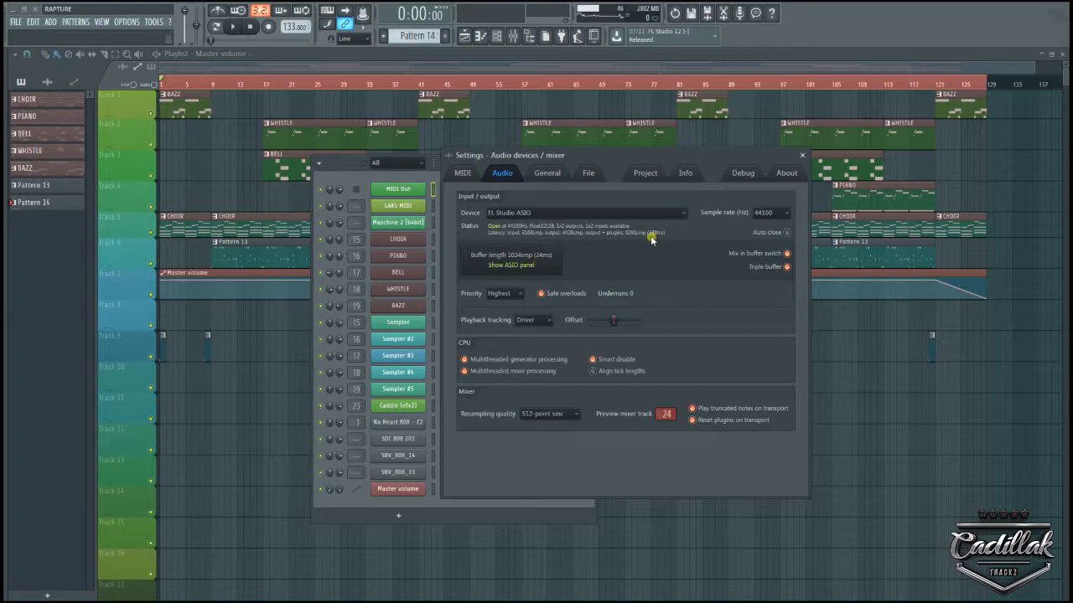
{"action": "left_click", "coordinate": [233, 27]}
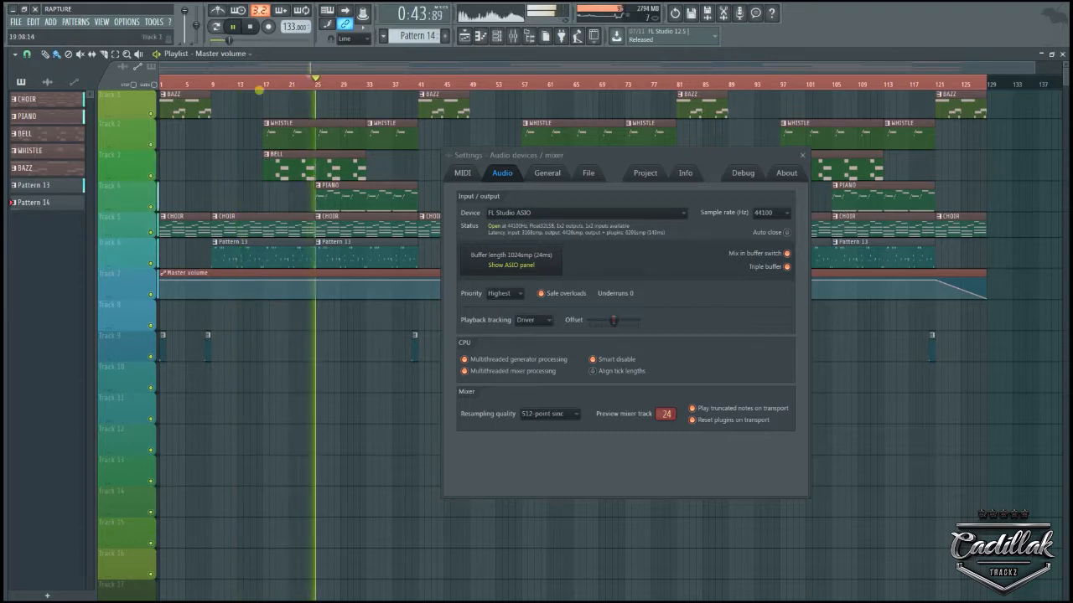
Stop and restart song playback from the transport
{"action": "left_click", "coordinate": [232, 27]}
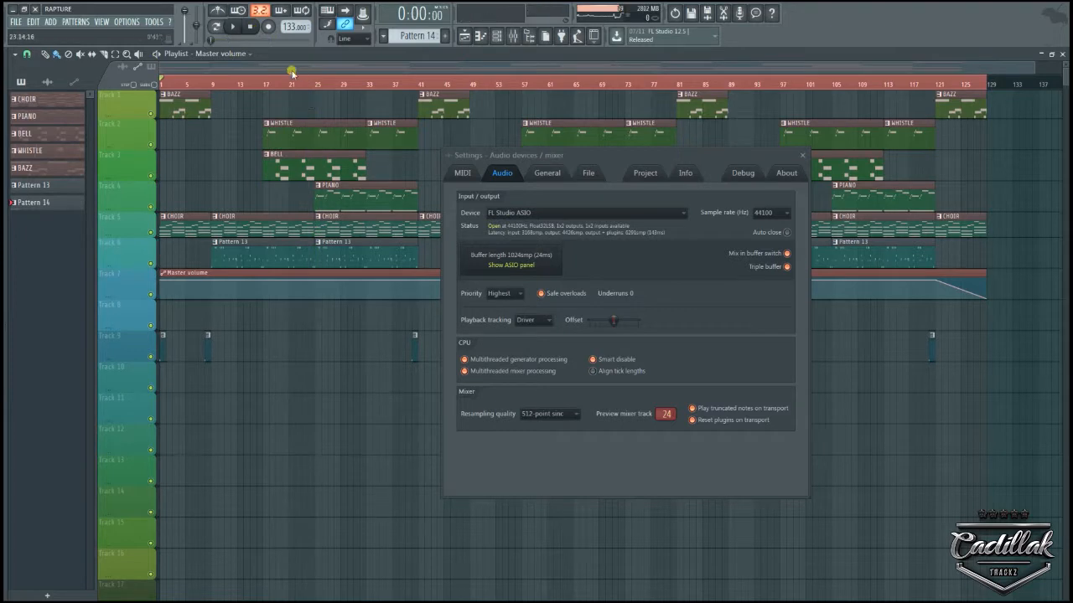
{"action": "left_click", "coordinate": [232, 26]}
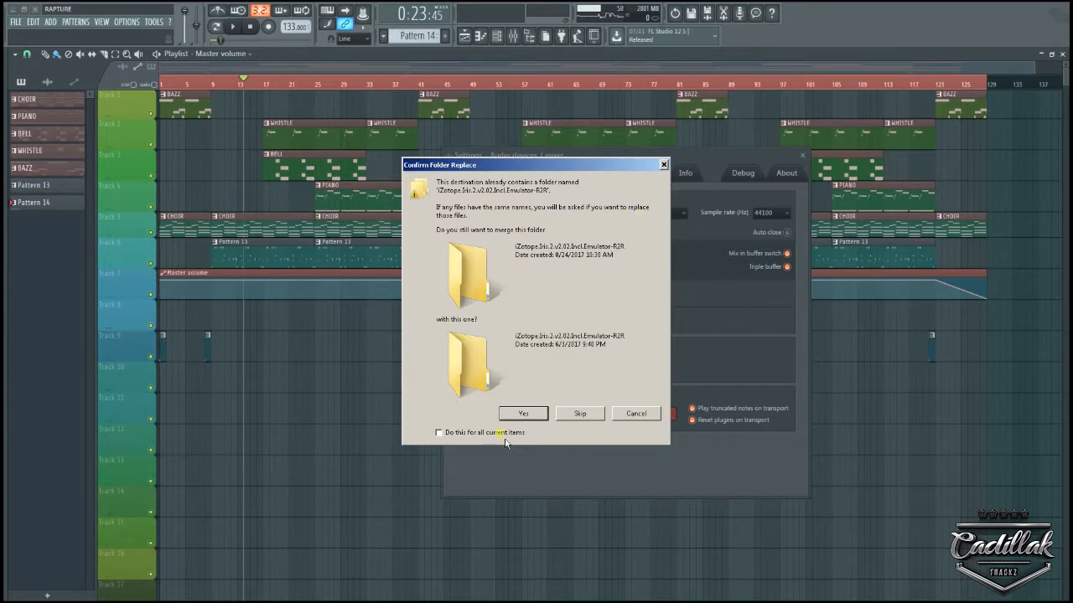
Show the list of available audio devices, including Yamaha Steinberg USB ASIO
{"action": "left_click", "coordinate": [523, 413]}
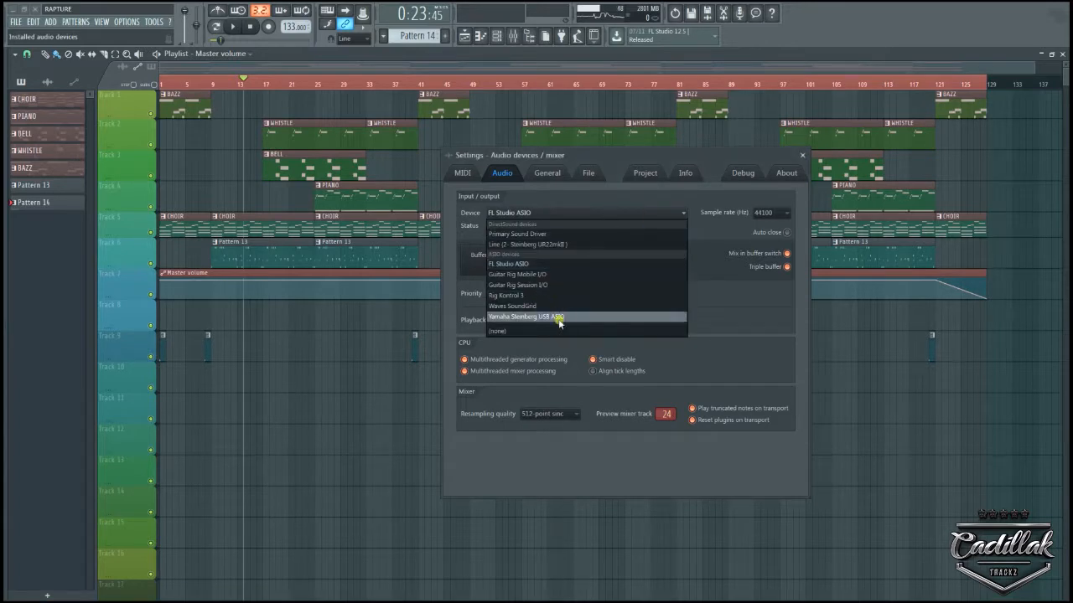
{"action": "mouse_move", "coordinate": [633, 329]}
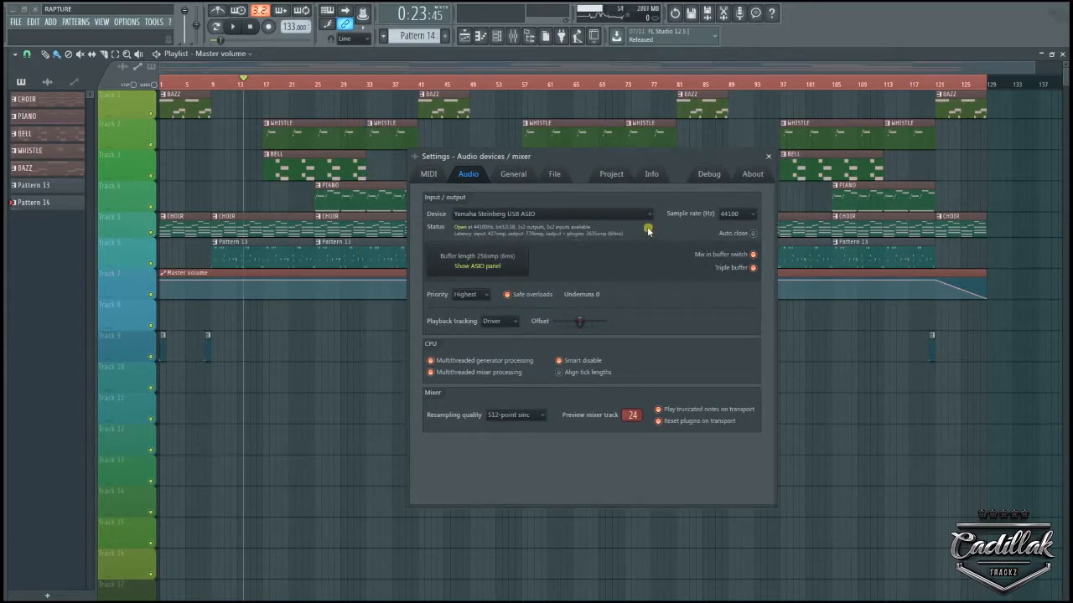
{"action": "mouse_move", "coordinate": [507, 266]}
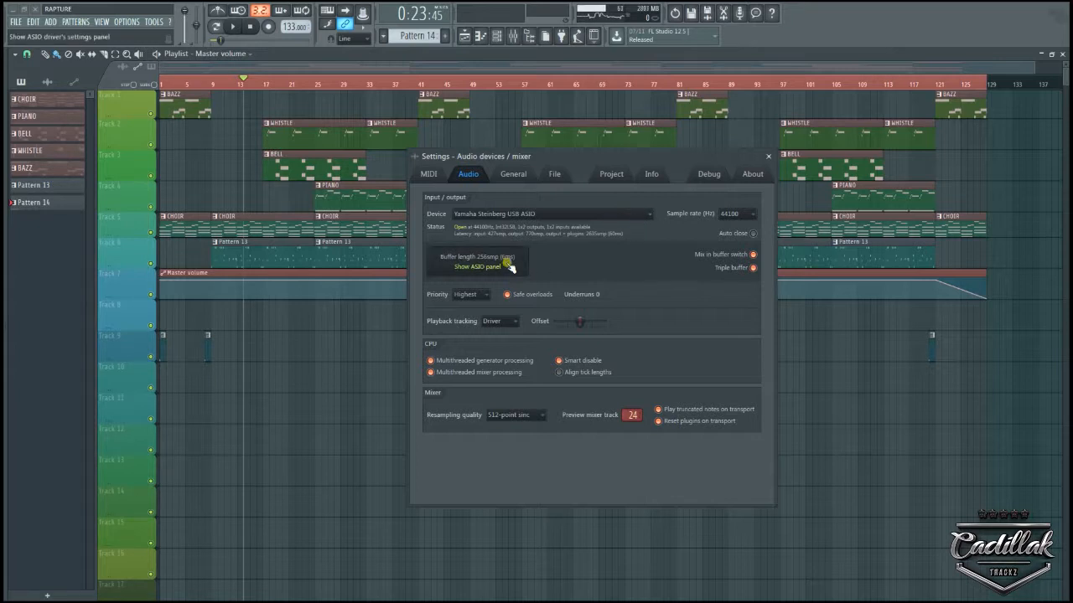
Set the Yamaha driver's buffer size to 64 samples and confirm it
{"action": "left_click", "coordinate": [475, 267]}
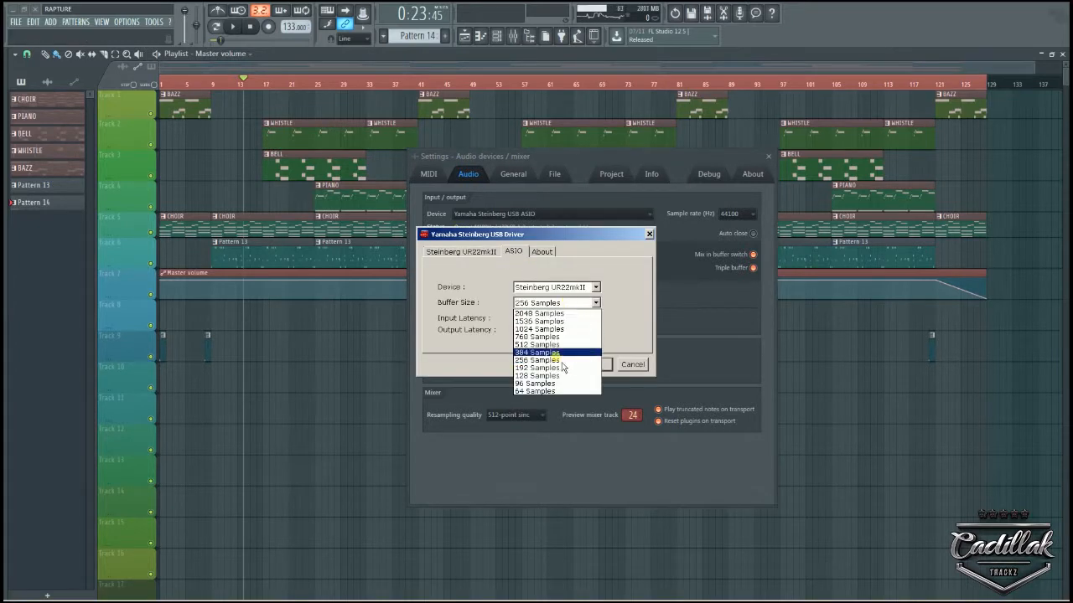
{"action": "left_click", "coordinate": [534, 392]}
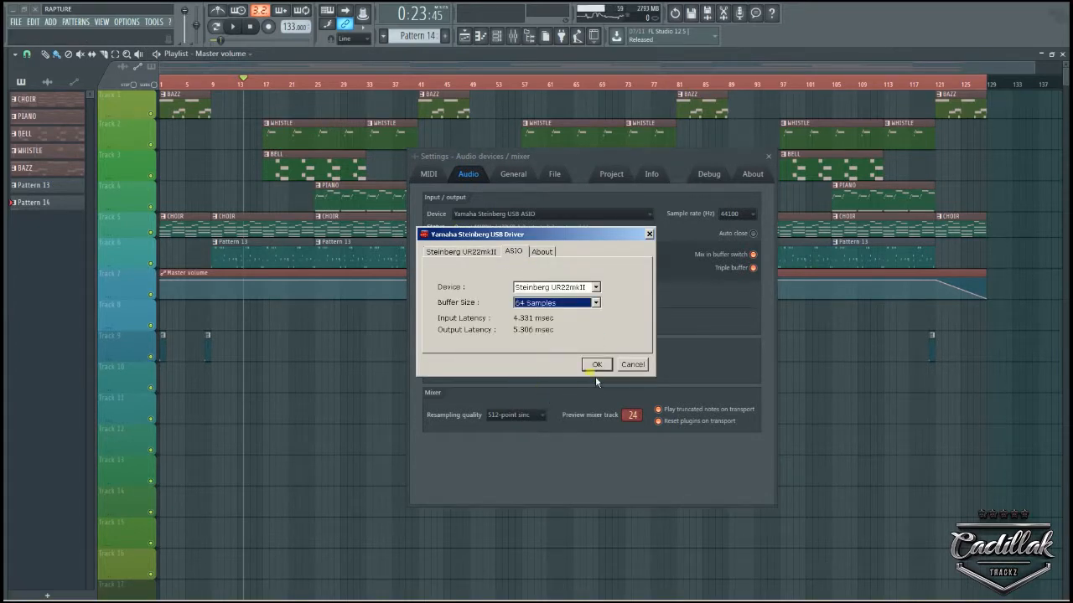
{"action": "left_click", "coordinate": [596, 363]}
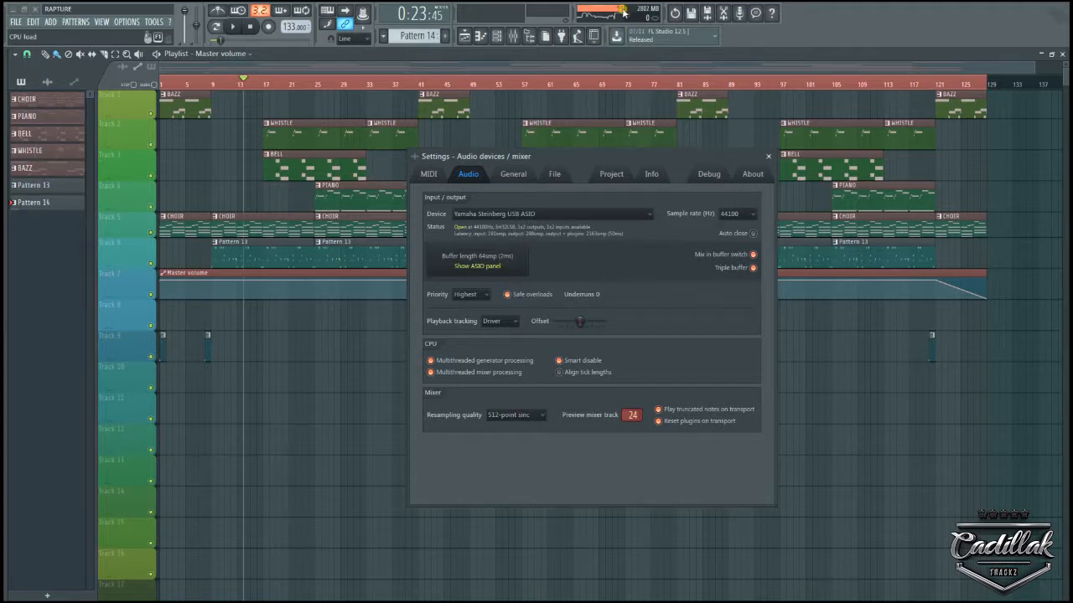
Start the song briefly, then stop and return to the song start
{"action": "left_click", "coordinate": [251, 28]}
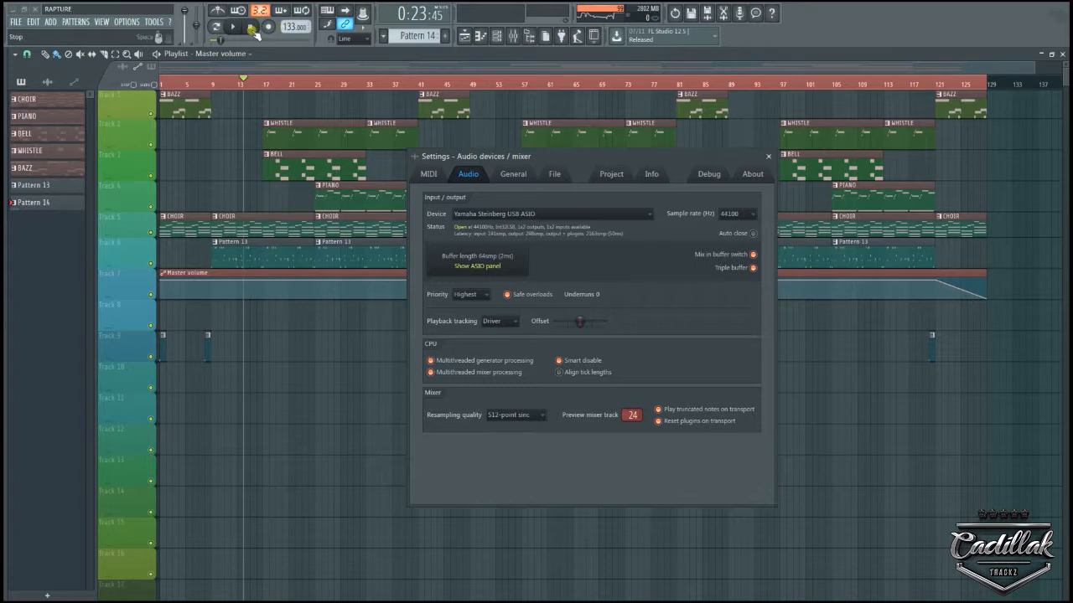
{"action": "left_click", "coordinate": [249, 28]}
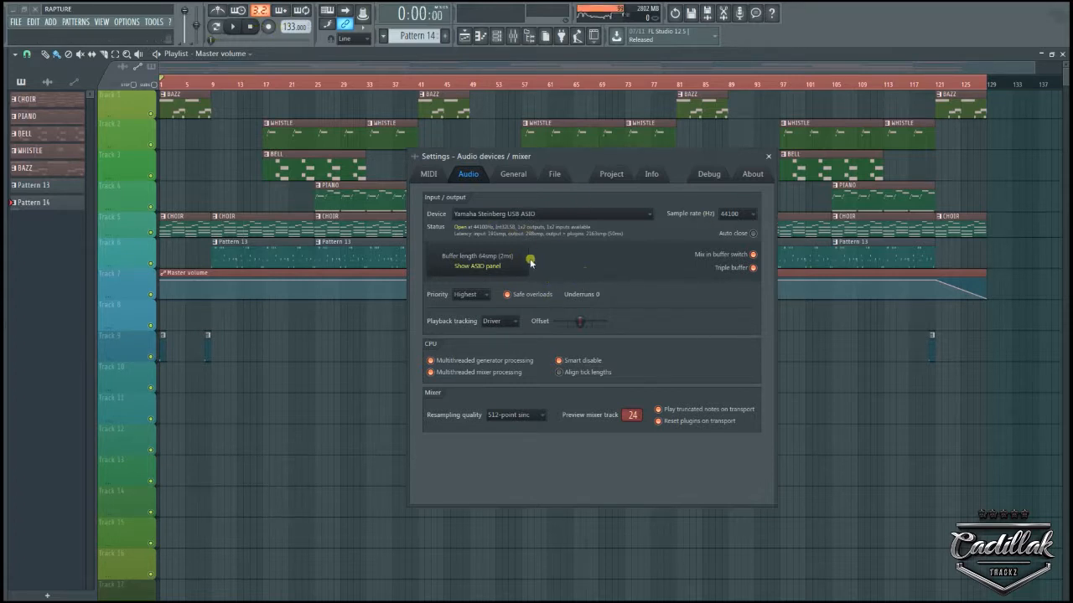
{"action": "mouse_move", "coordinate": [573, 249]}
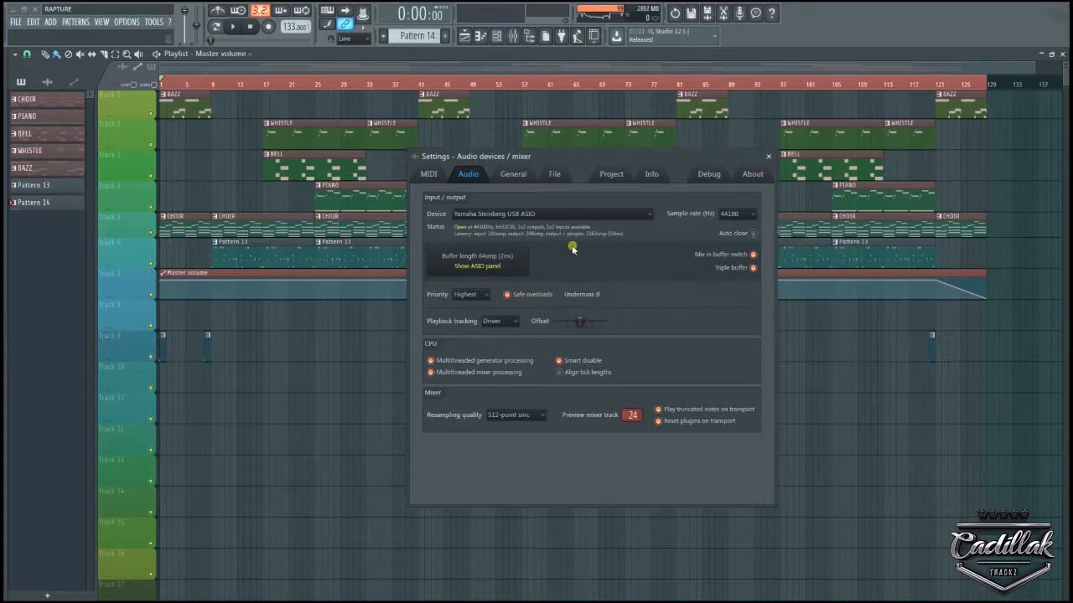
{"action": "mouse_move", "coordinate": [535, 216]}
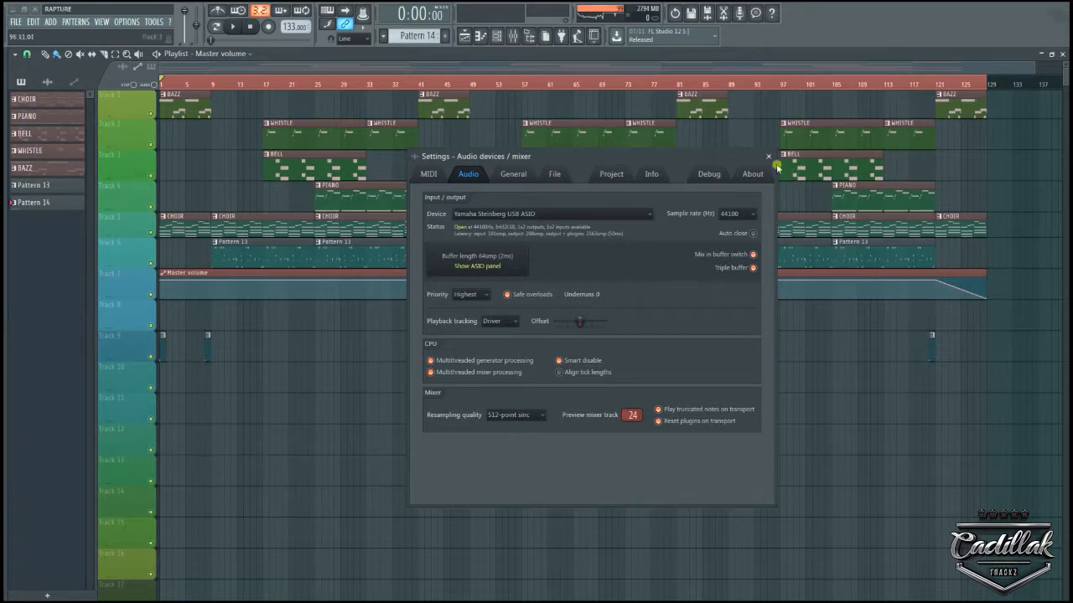
Close the audio settings window, leaving the playlist visible
{"action": "left_click", "coordinate": [767, 156]}
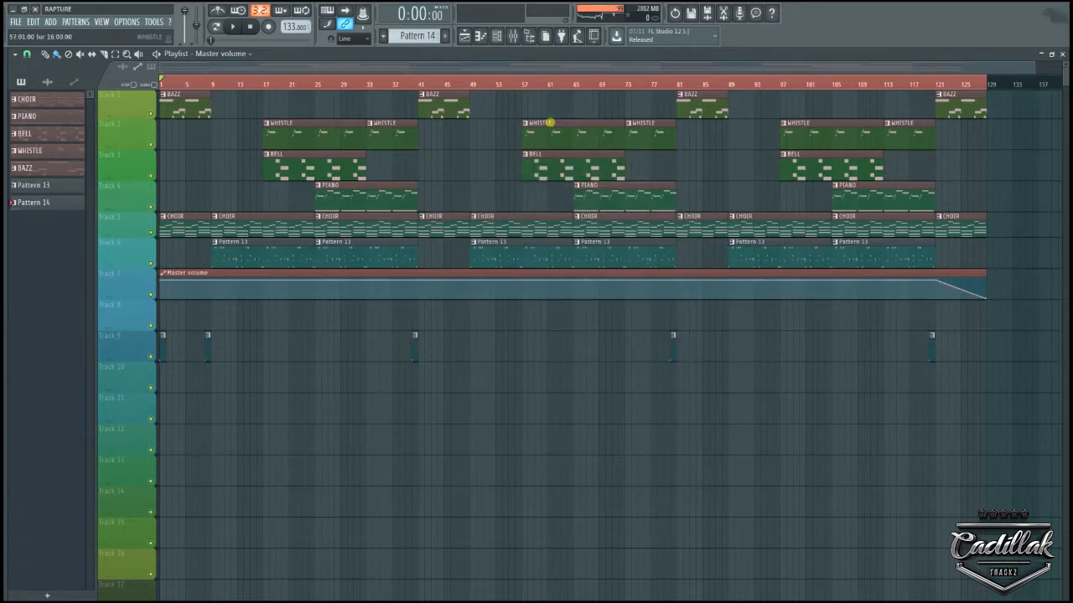
{"action": "mouse_move", "coordinate": [390, 64]}
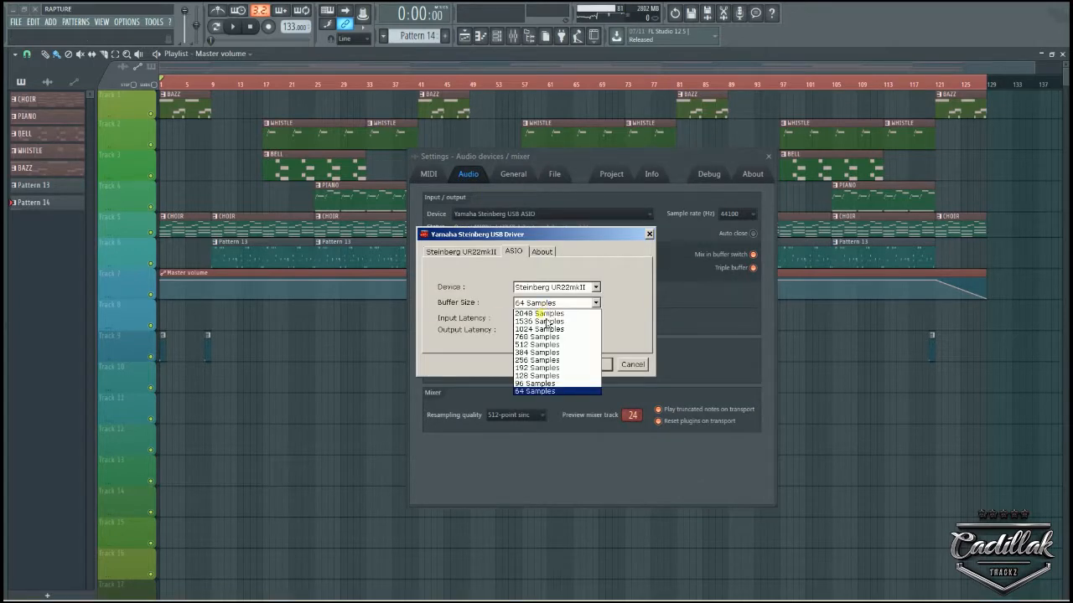
Set the Yamaha driver's buffer size to 512 samples and confirm it
{"action": "left_click", "coordinate": [537, 344]}
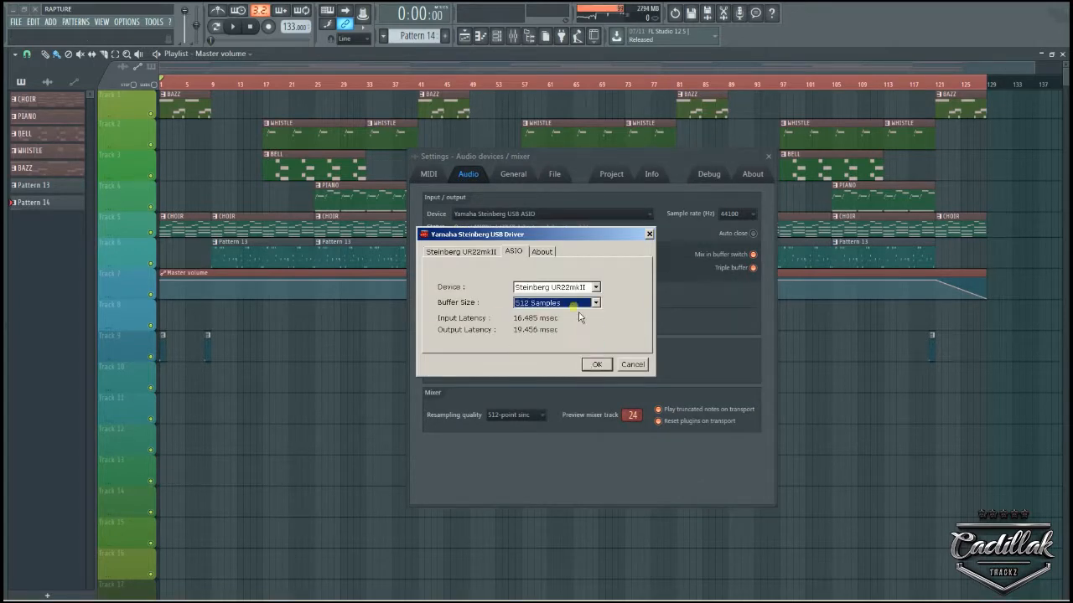
{"action": "mouse_move", "coordinate": [578, 319]}
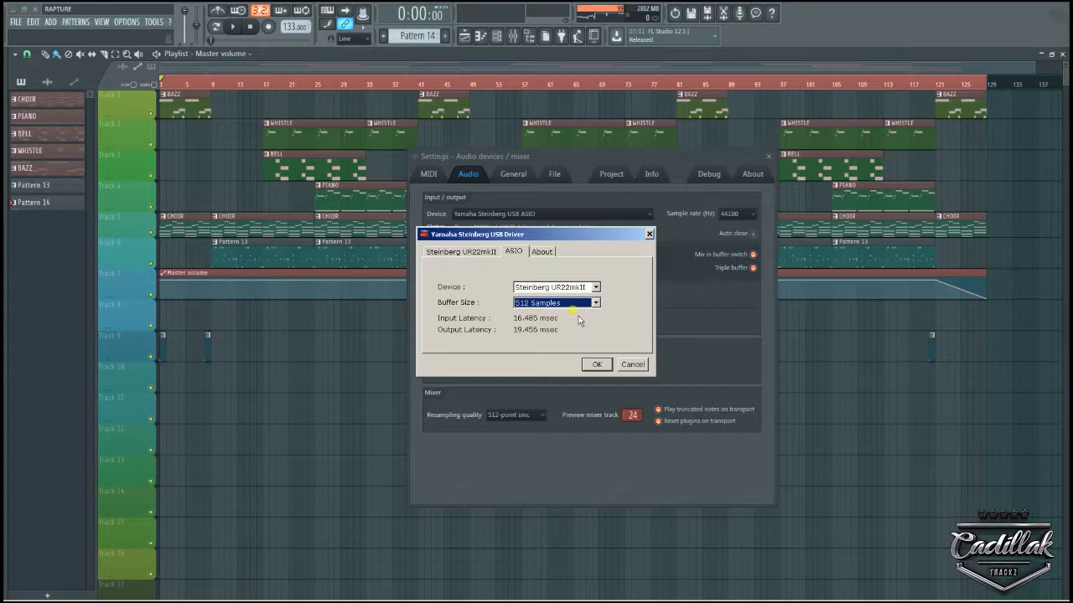
{"action": "mouse_move", "coordinate": [597, 365]}
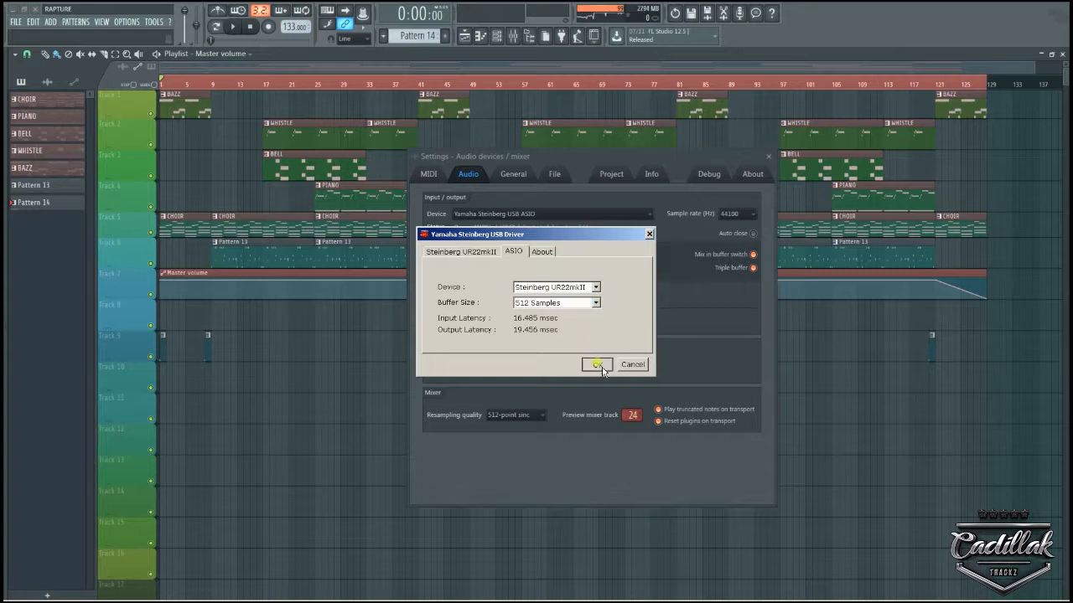
{"action": "left_click", "coordinate": [597, 364]}
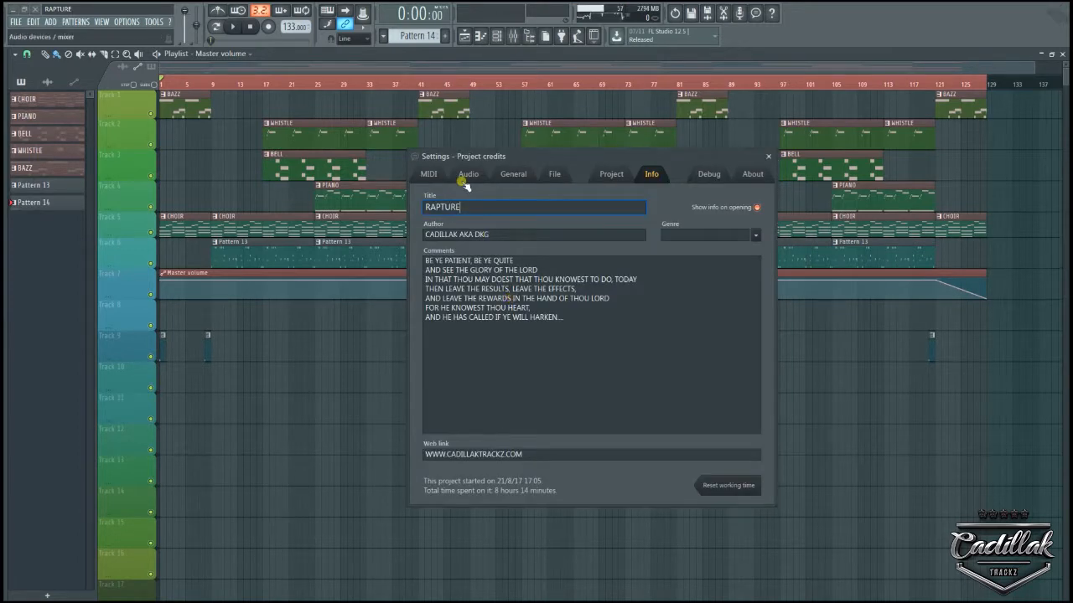
Verify the Audio page reports a 512-sample buffer, then close the settings window
{"action": "left_click", "coordinate": [467, 174]}
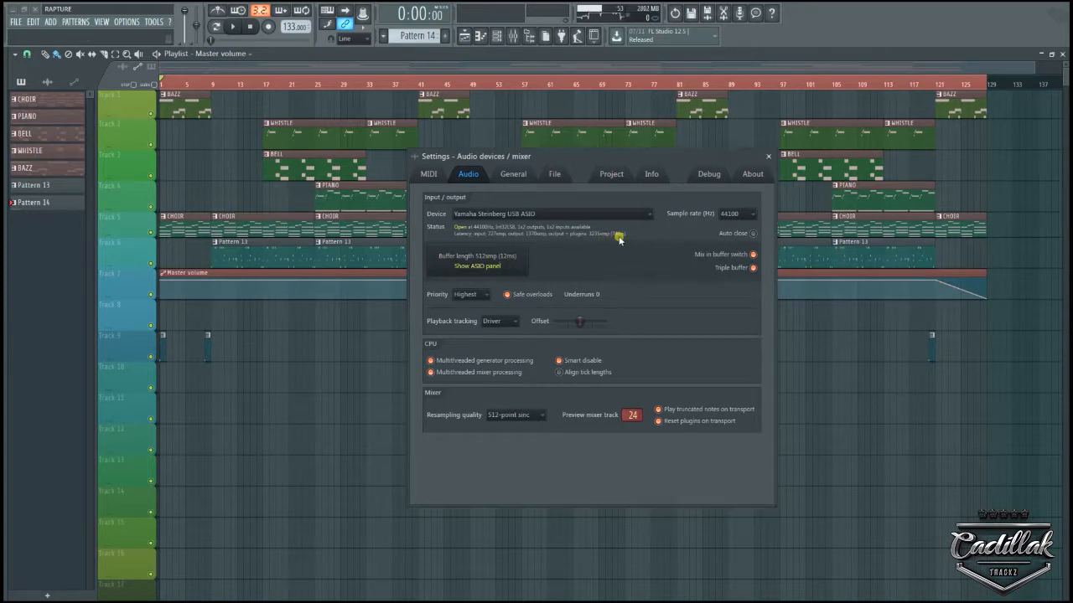
{"action": "mouse_move", "coordinate": [662, 245]}
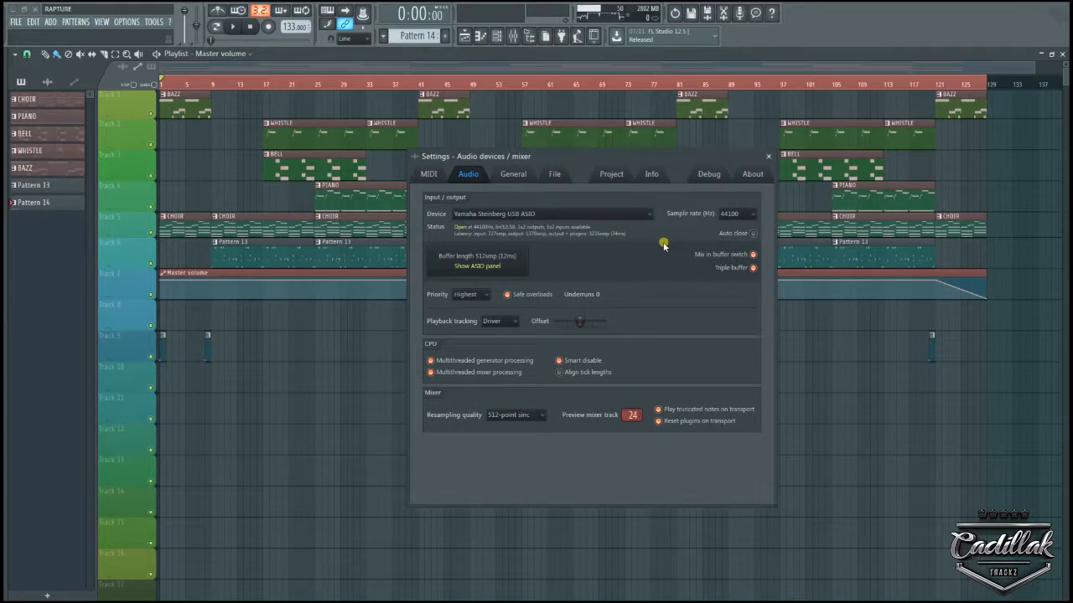
{"action": "left_click", "coordinate": [768, 156]}
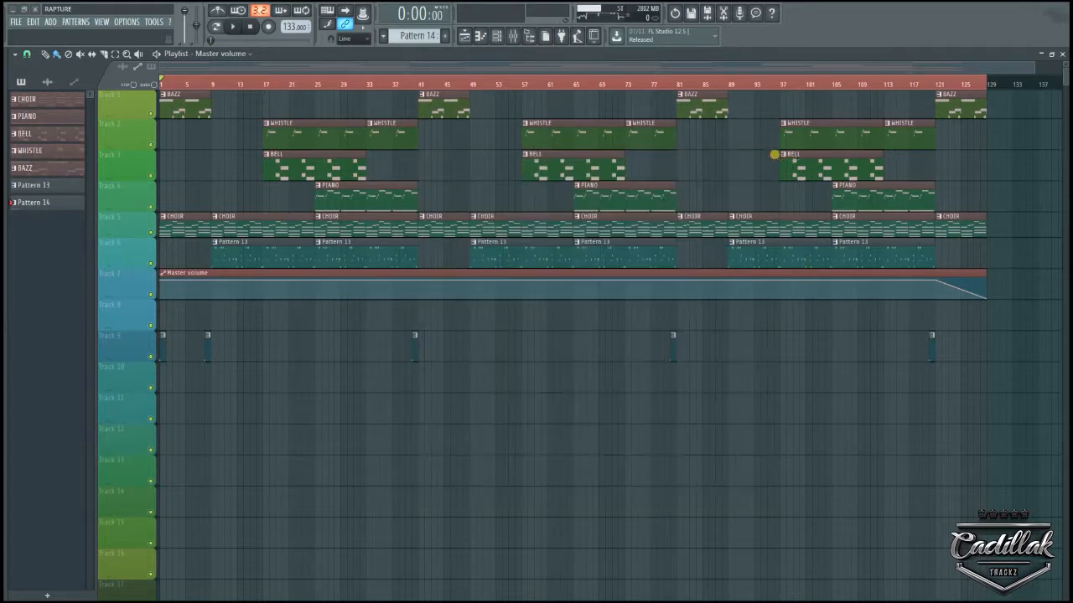